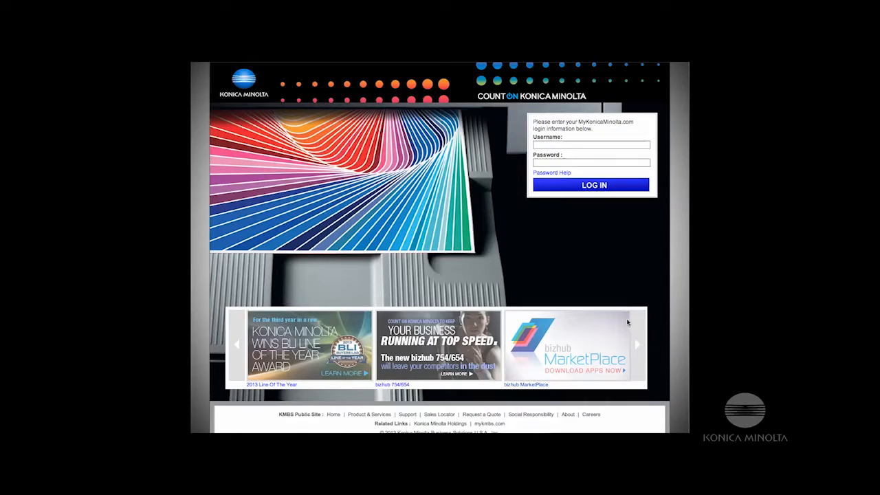
Sign in and open One Stop Product Support for Color Products, bizhub C554
left_click(591, 145)
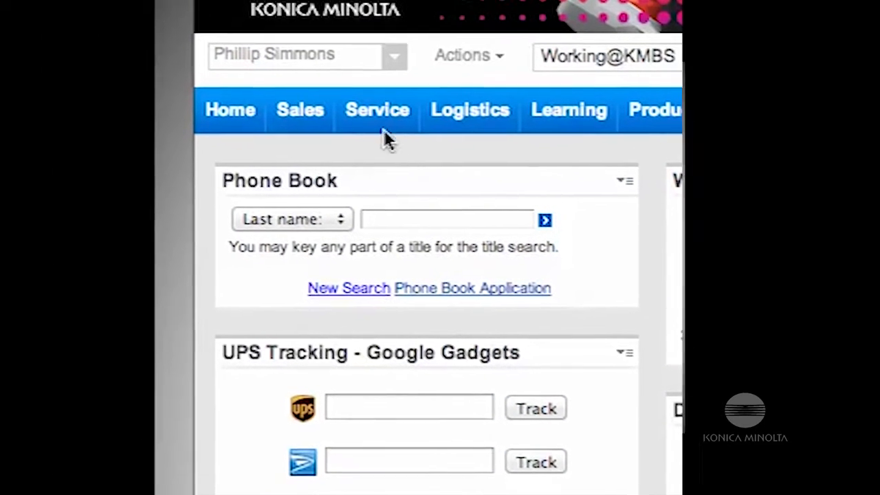
left_click(377, 110)
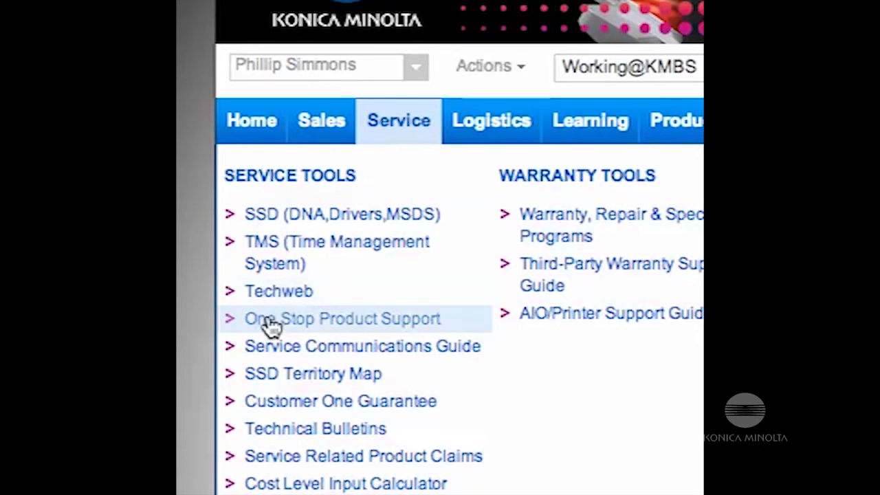
left_click(342, 318)
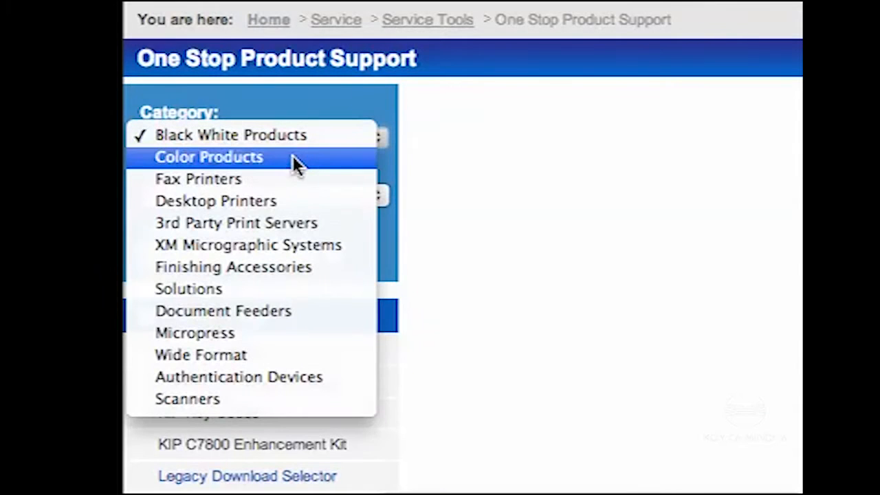
left_click(209, 157)
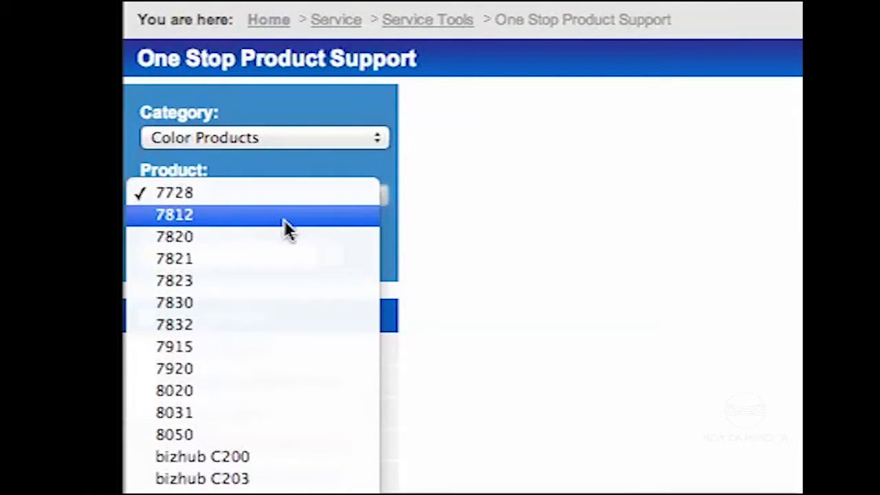
scroll("down", 3)
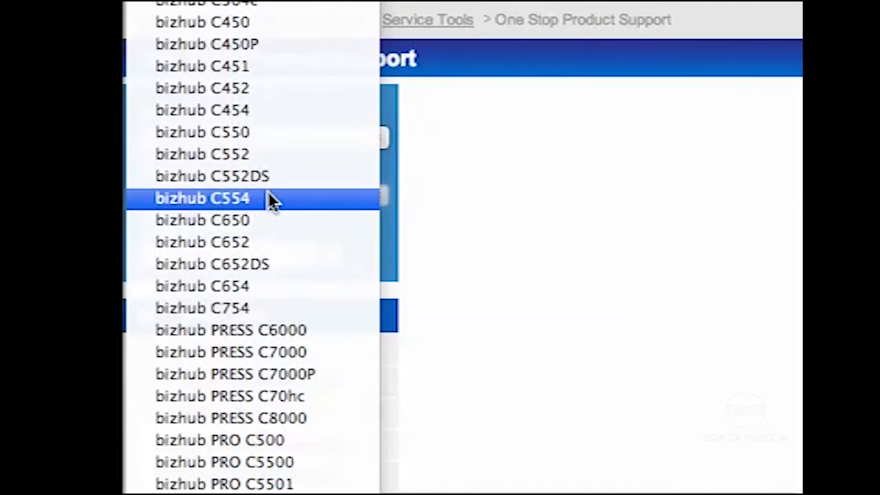
left_click(202, 198)
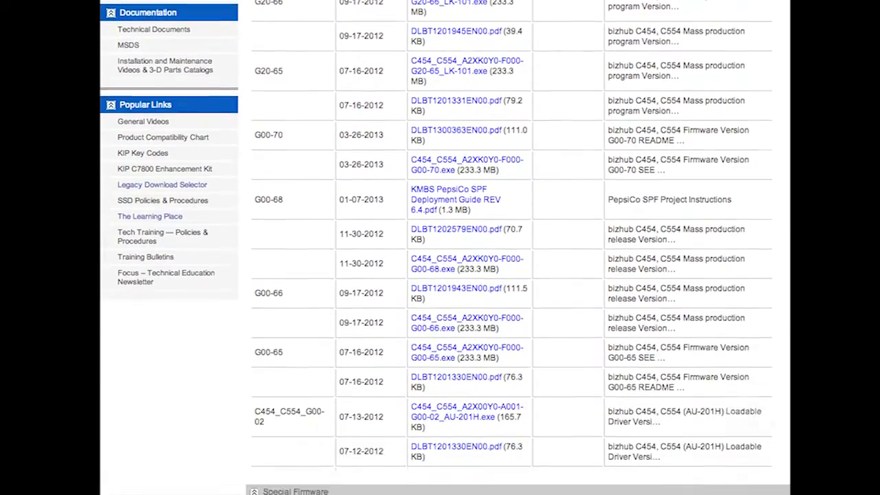
Download the C454_C554_A2XK0Y0-F000-G20-68_LK-101.exe firmware package
scroll("down", 3)
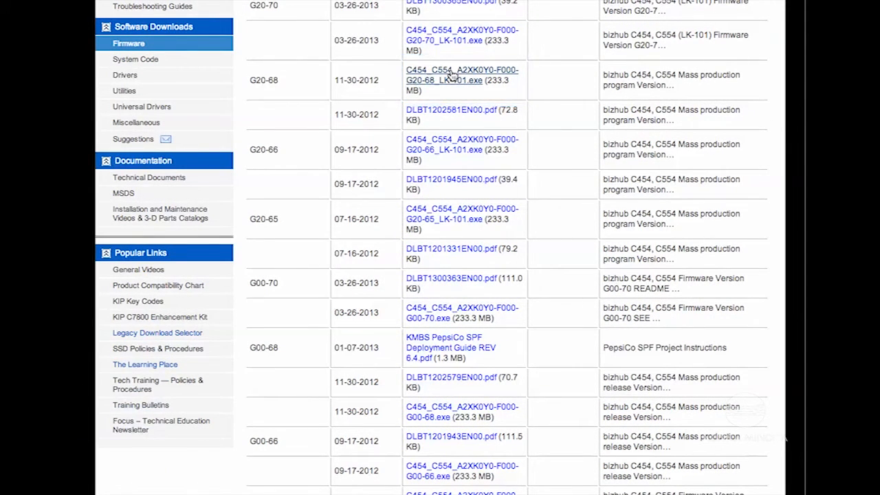
left_click(451, 115)
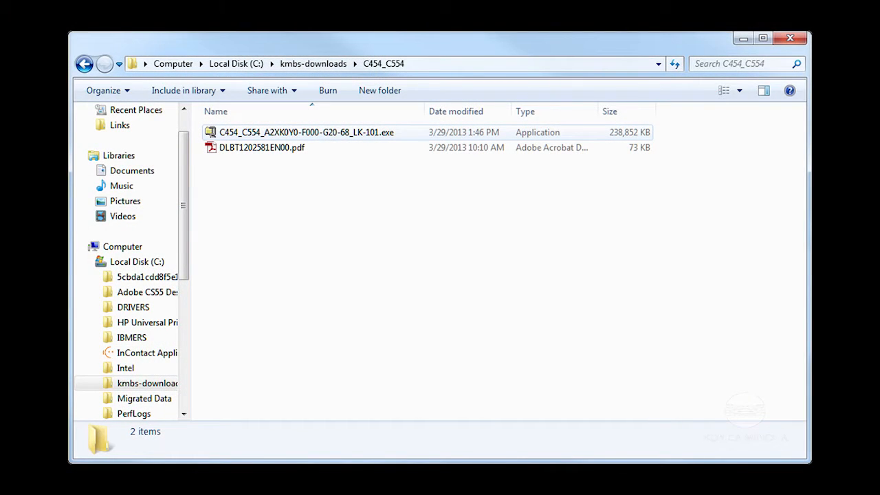
Run C454_C554_A2XK0Y0-F000-G20-68_LK-101.exe to bring up its WinZip Self-Extractor
left_click(306, 132)
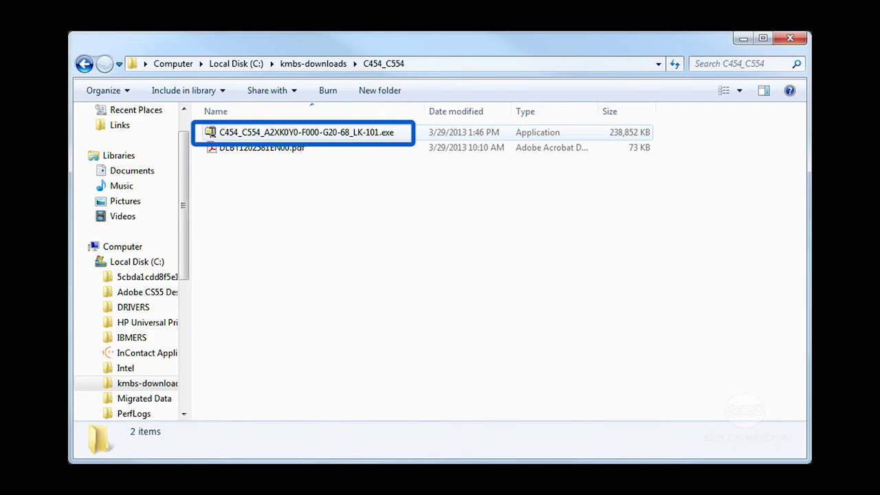
double_click(306, 132)
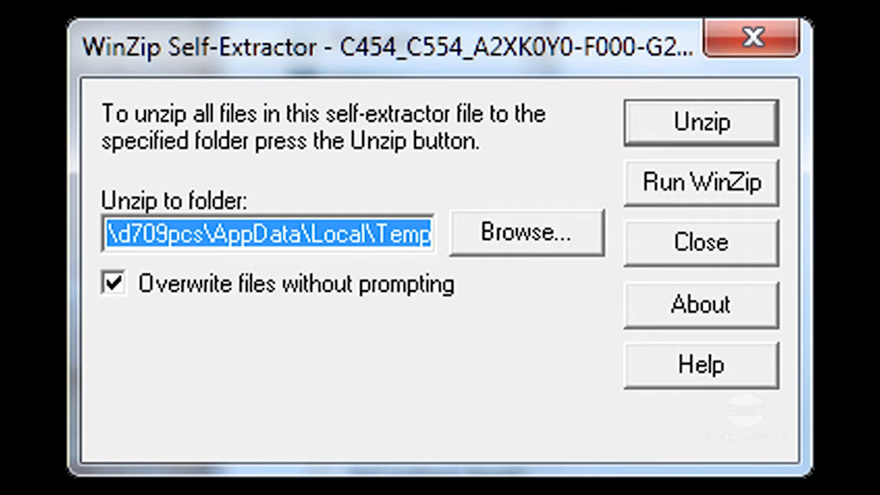
Unzip the firmware in place with '.' as the destination folder
left_click(526, 232)
type(".")
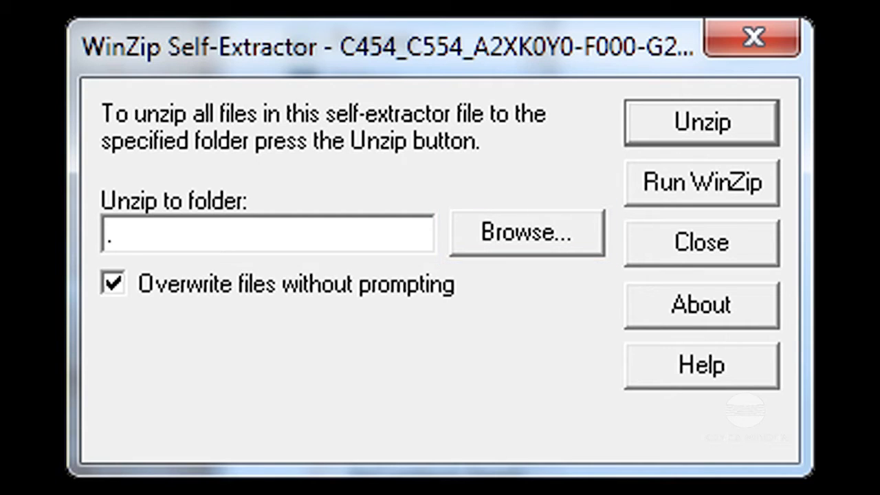
left_click(110, 237)
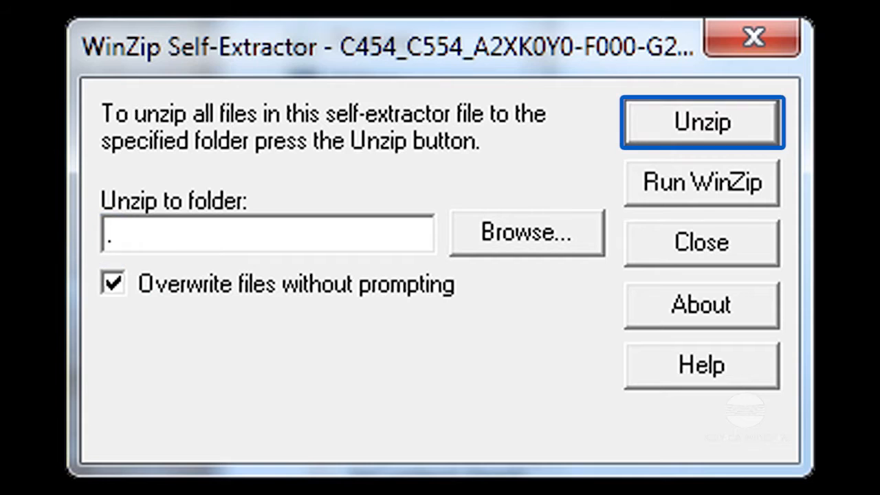
left_click(701, 121)
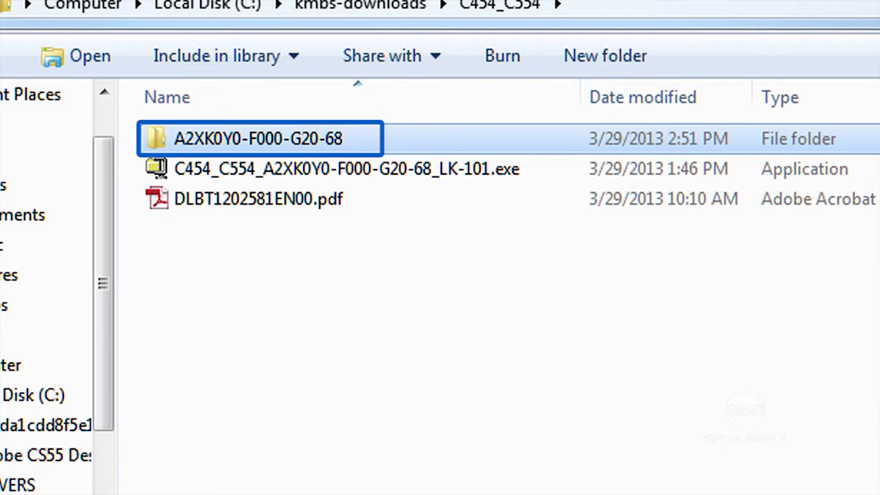
Open A2XK0Y0-F000-G20-68(00) and select all its firmware files, msc folder through DONAU bins
double_click(257, 138)
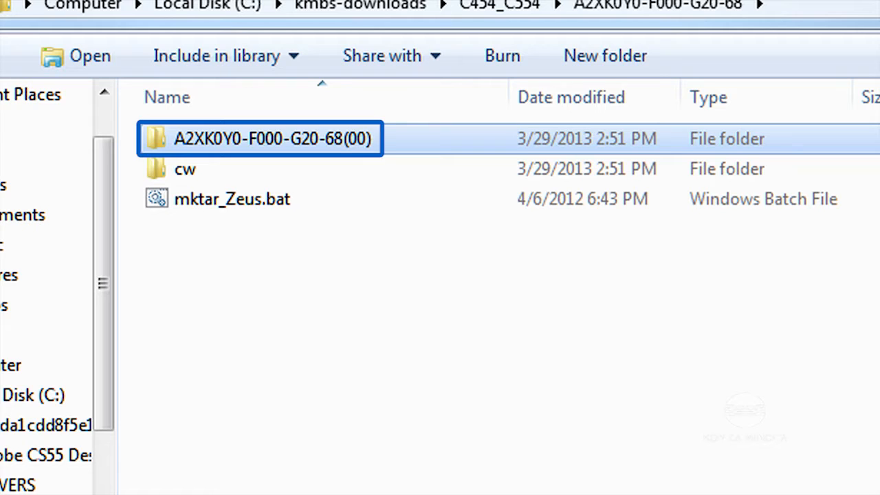
double_click(271, 138)
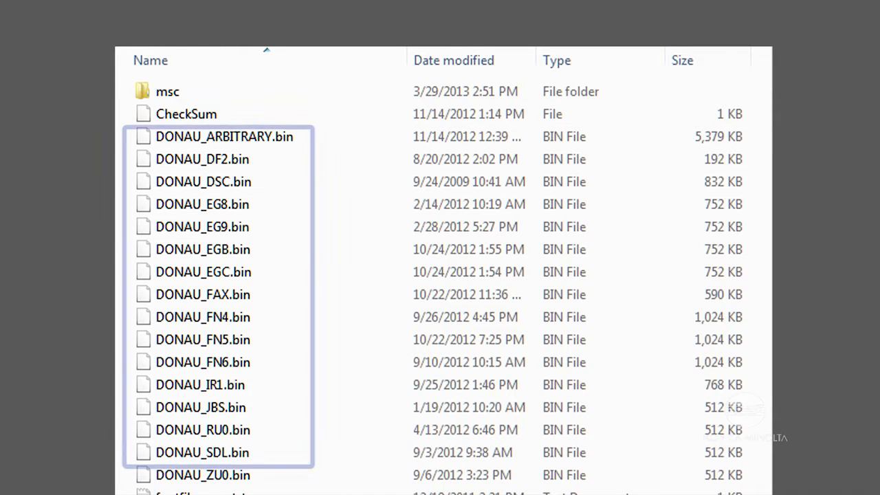
left_click(167, 91)
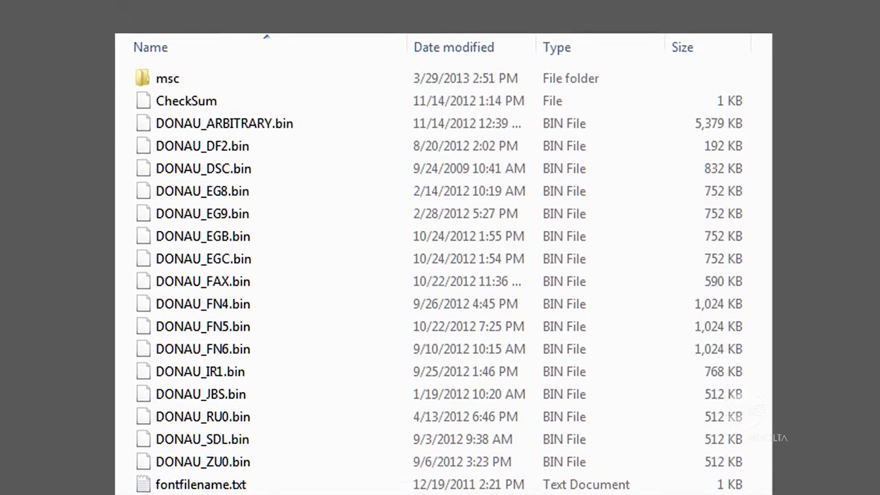
scroll("down", 3)
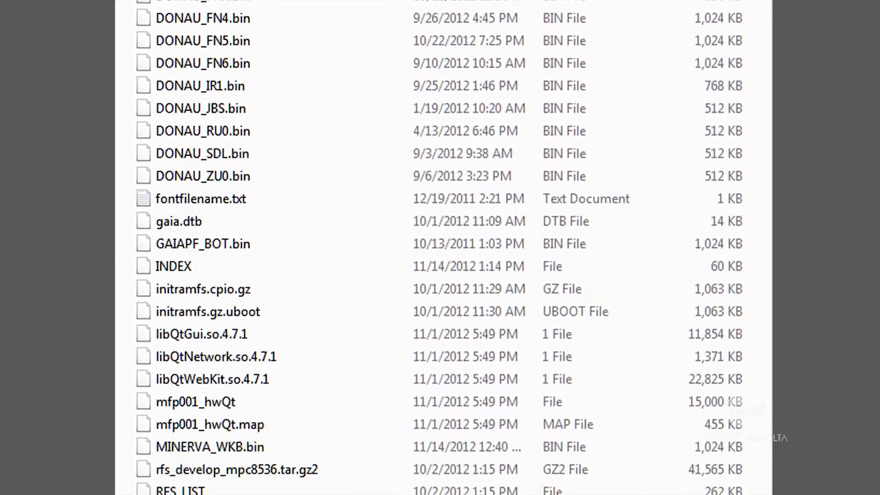
scroll("down", 3)
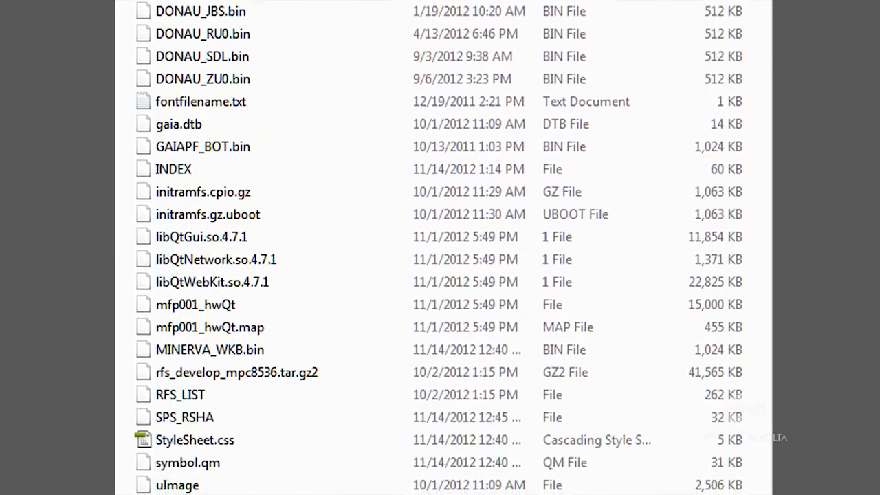
scroll("down", 3)
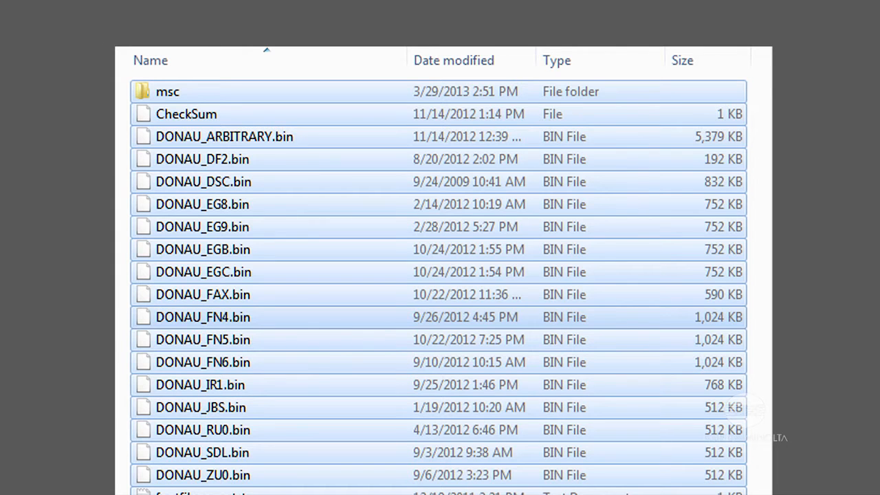
Paste the copied firmware files beside Classroom_Material, Manuals and Reference Materials
right_click(224, 136)
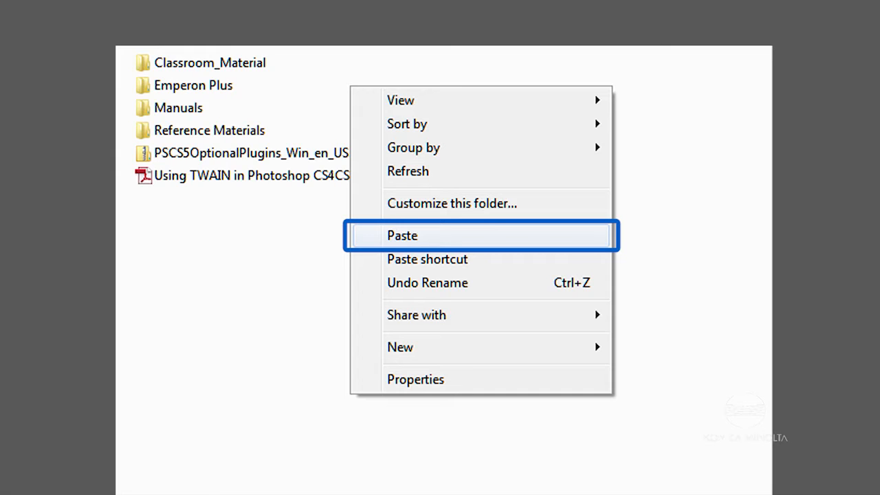
left_click(402, 235)
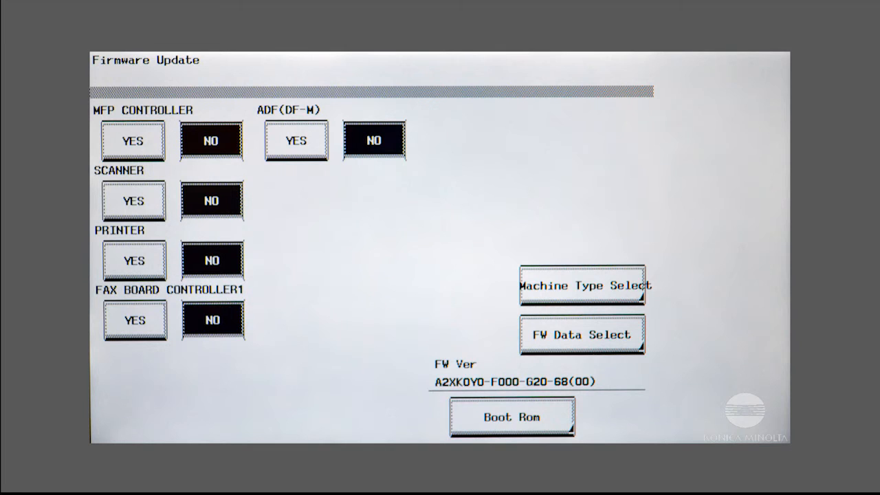
left_click(582, 285)
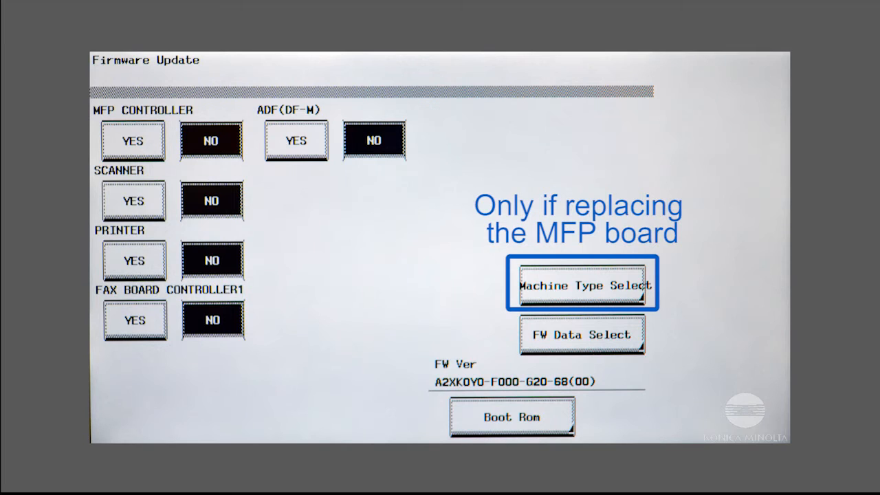
left_click(581, 284)
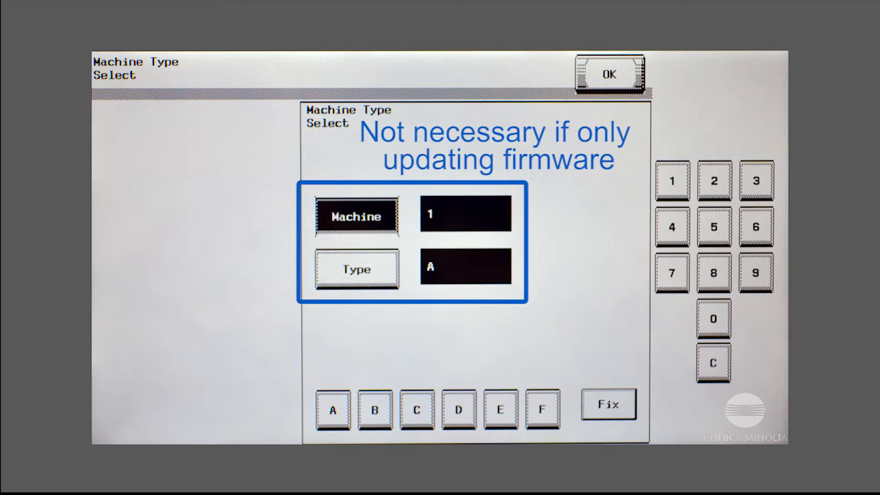
left_click(608, 404)
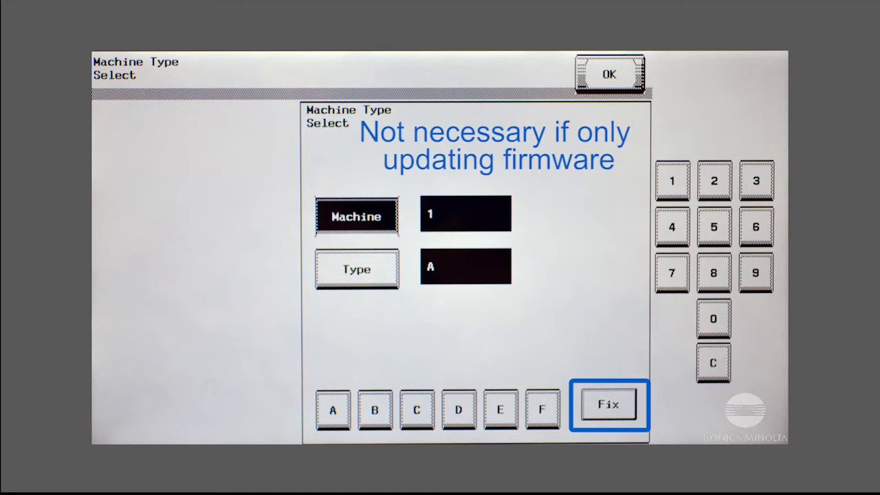
left_click(608, 73)
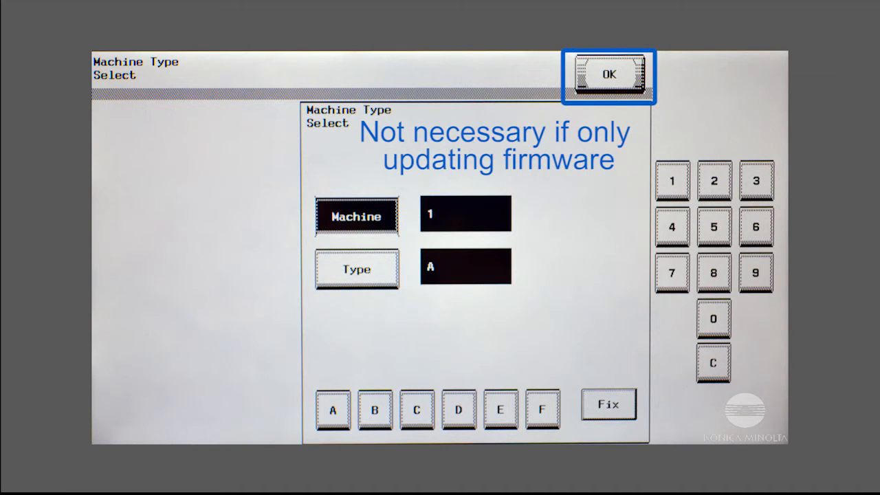
left_click(608, 74)
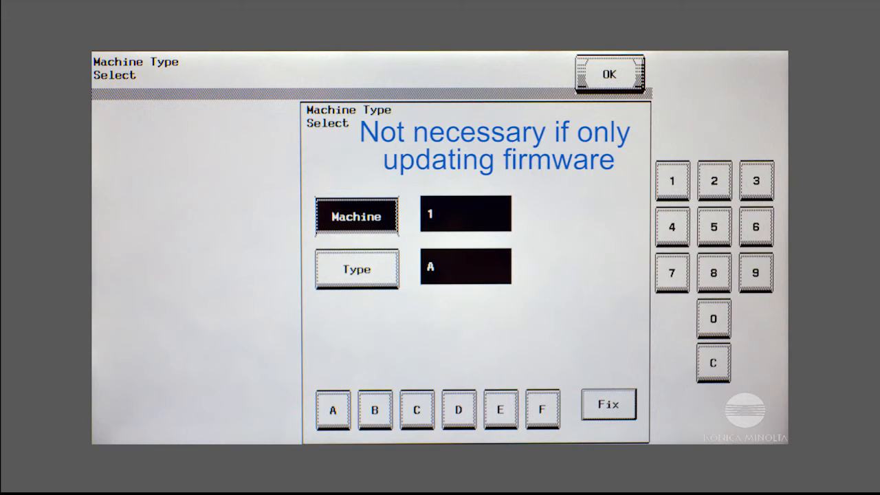
left_click(610, 74)
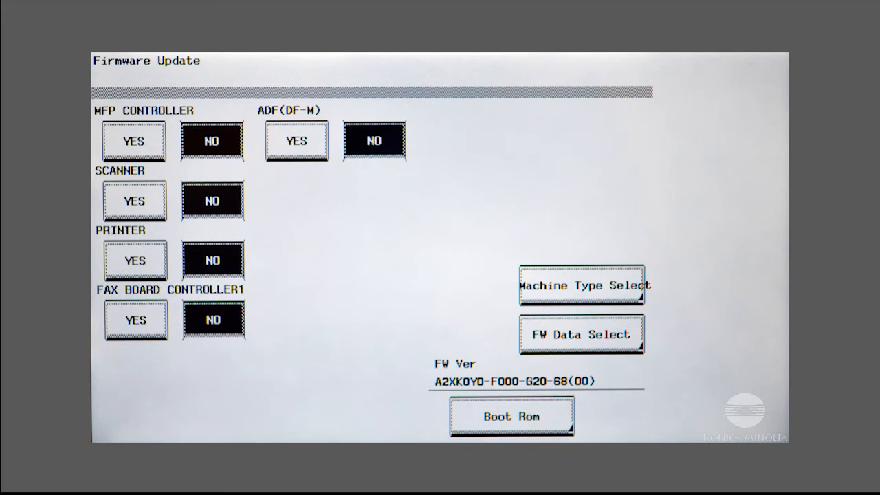
Select FW data *A2XK0Y0-F000-G20-68(00) so every component is set to YES
left_click(581, 334)
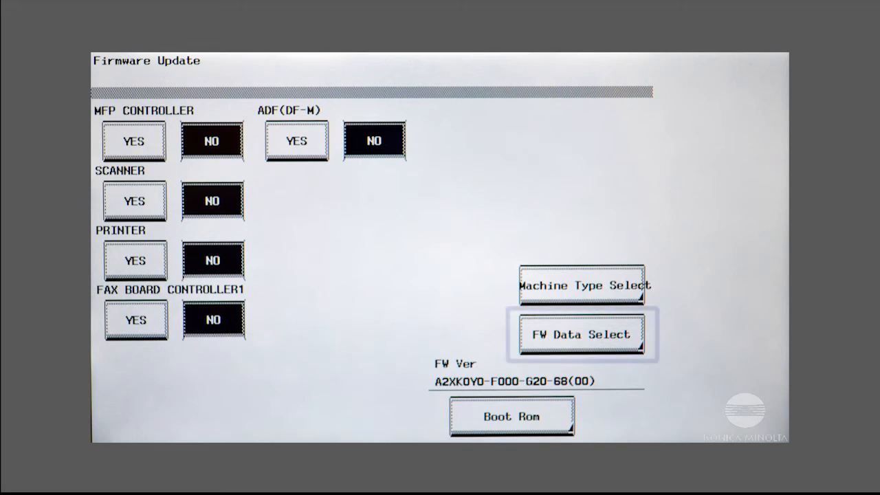
left_click(581, 335)
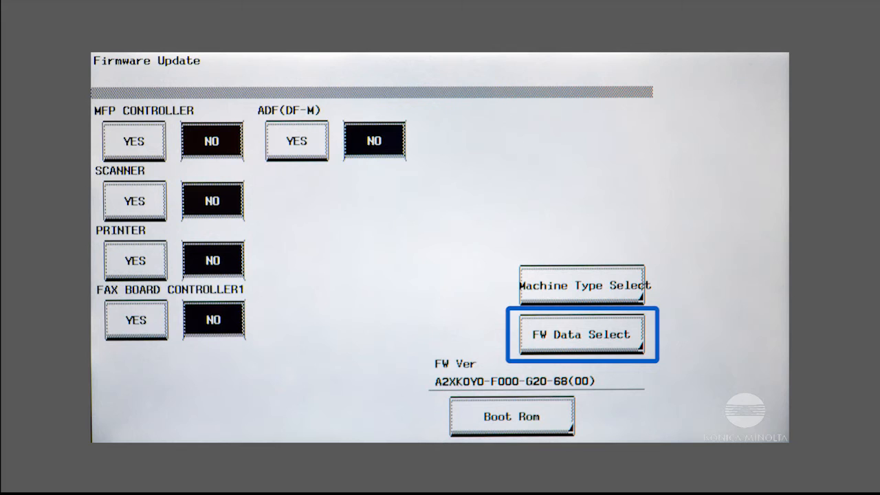
left_click(581, 334)
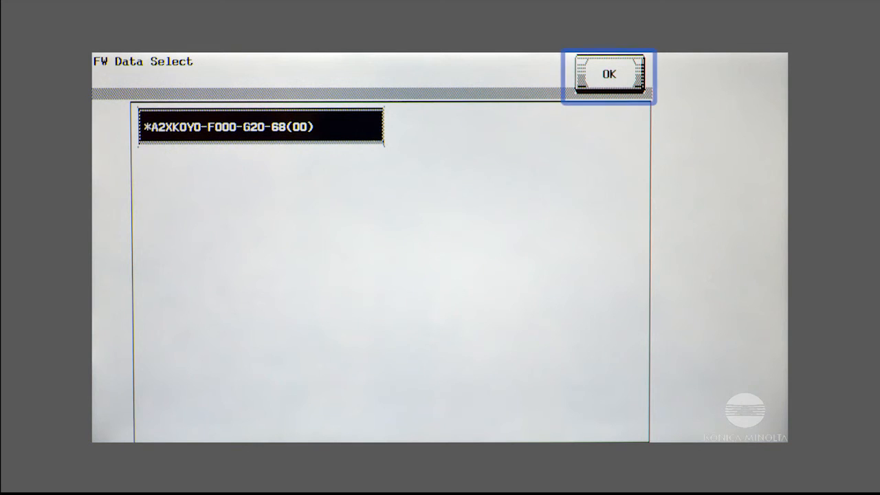
left_click(608, 74)
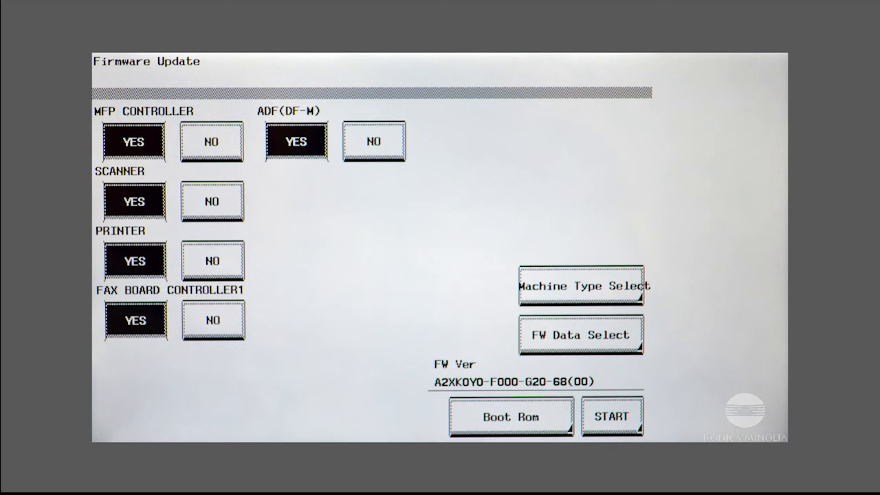
Start the G20-68 update and wait until every component reports Download Completed
left_click(610, 416)
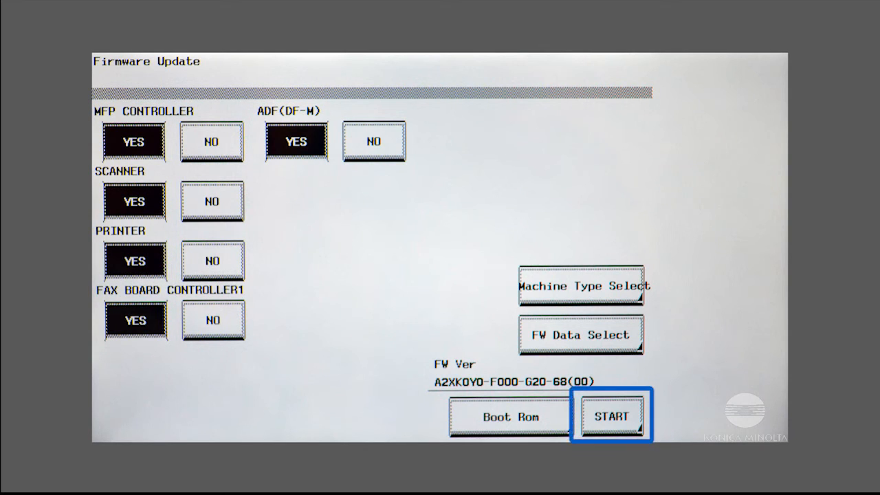
left_click(610, 416)
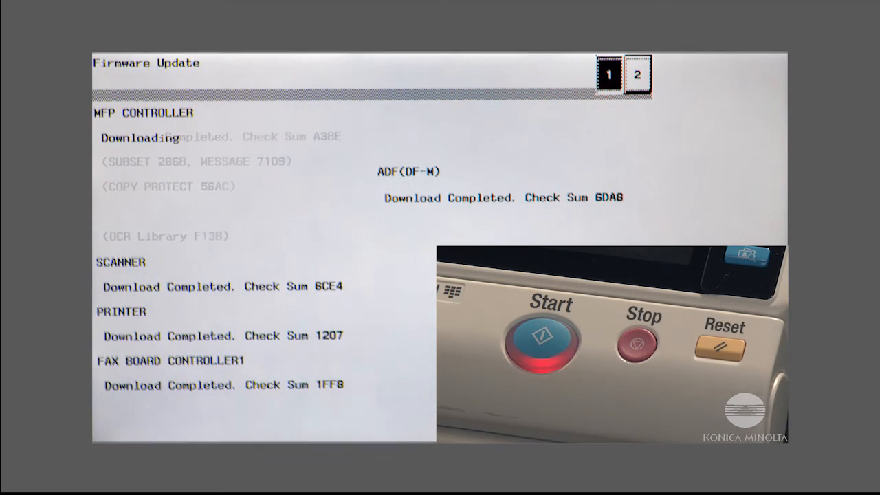
left_click(550, 343)
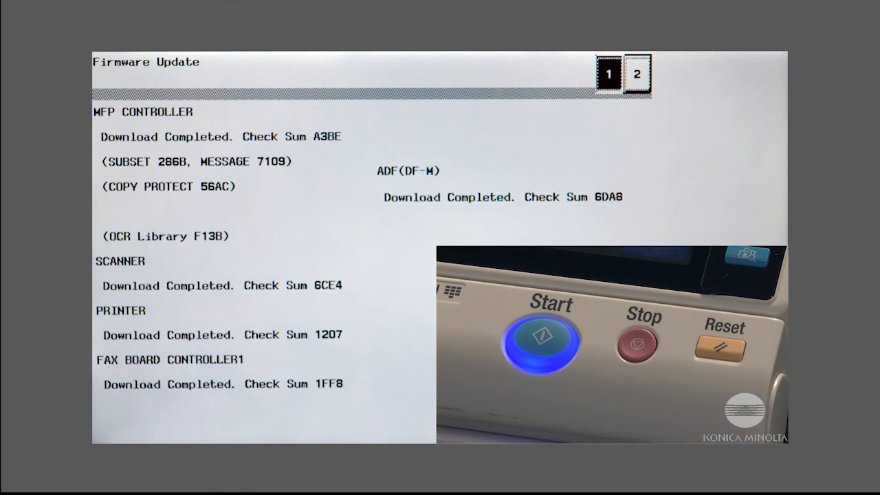
left_click(637, 73)
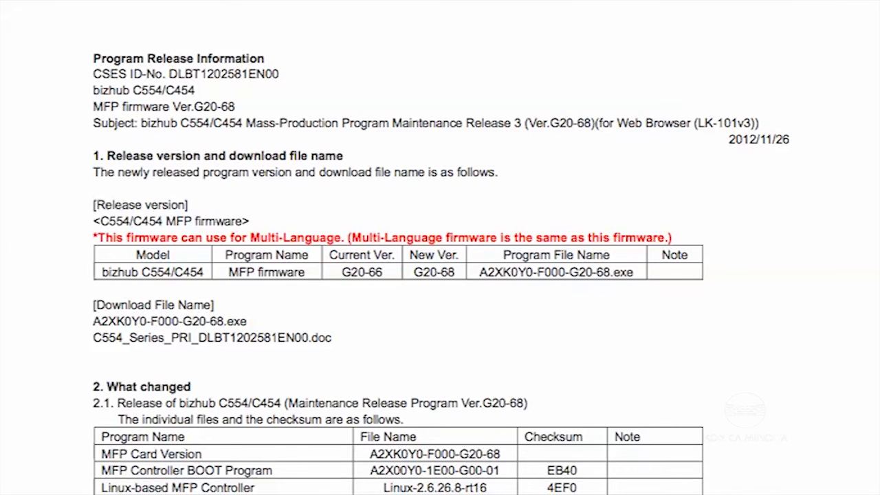
Scroll the release notes PDF down to the per-component checksum table
scroll("down", 3)
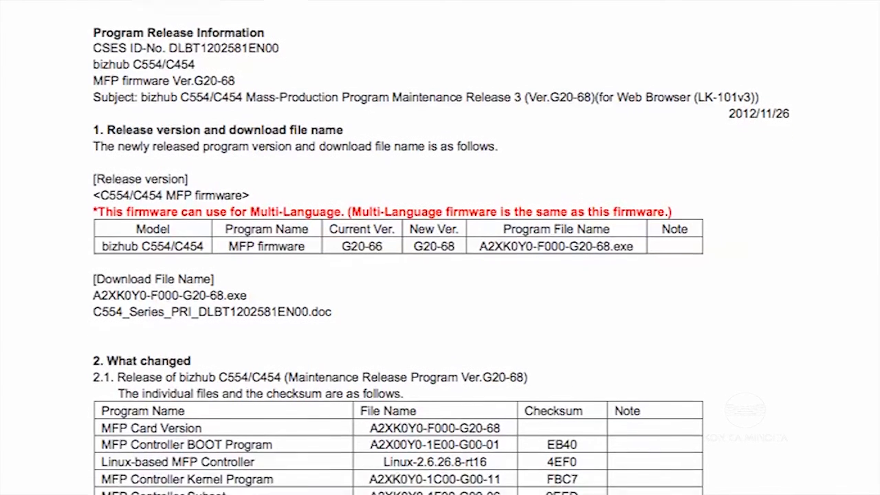
scroll("down", 3)
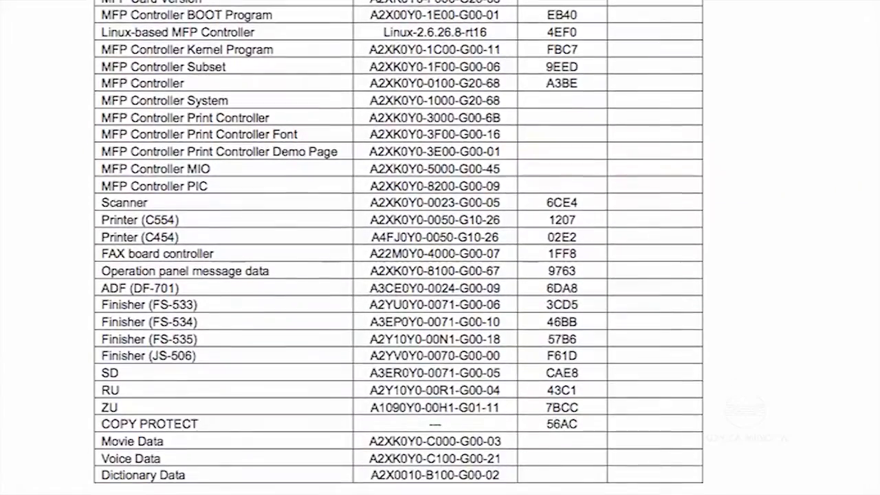